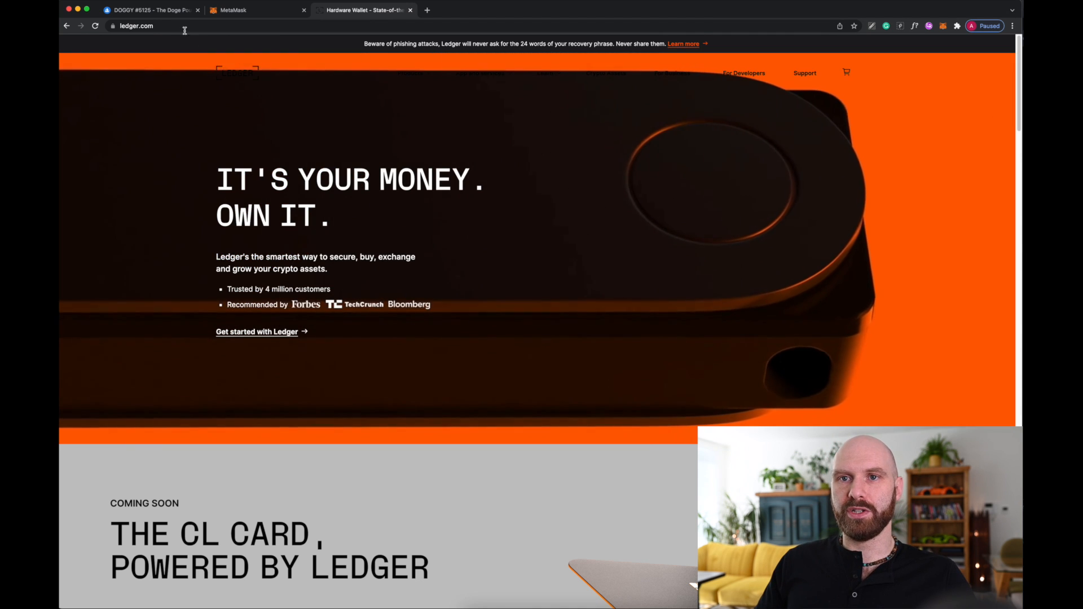
Switch to the OpenSea tab showing The Doge Pound's DOGGY #5125 item page
{"action": "left_click", "coordinate": [148, 9]}
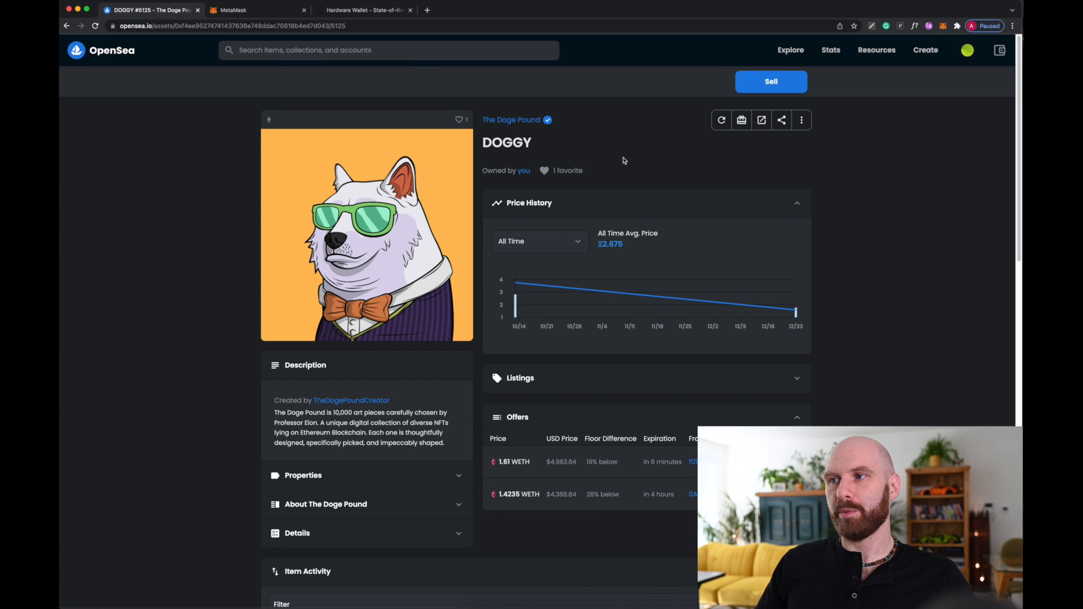
{"action": "mouse_move", "coordinate": [593, 377]}
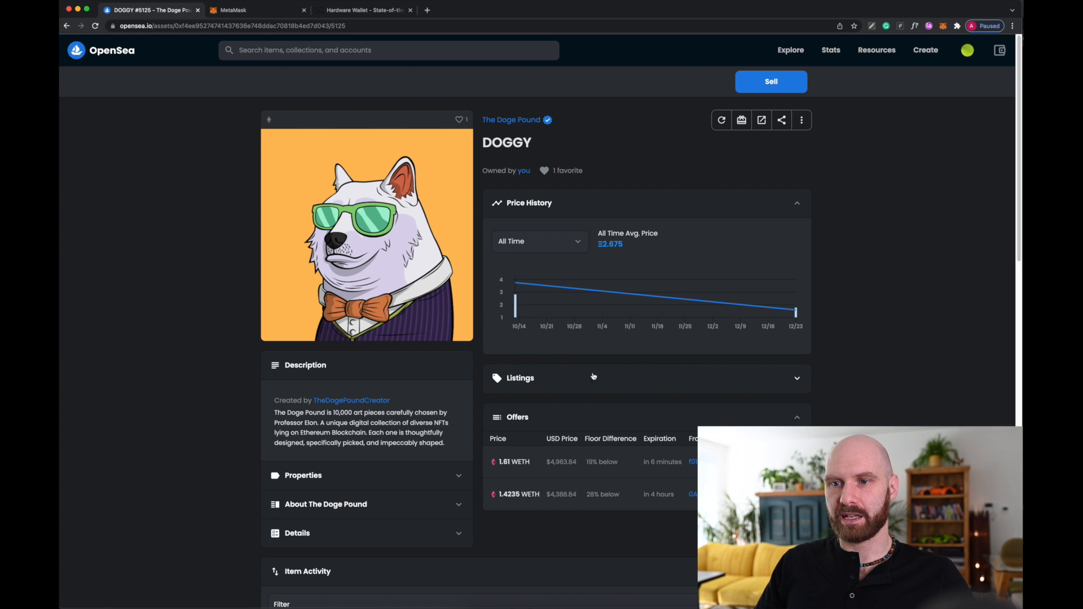
{"action": "mouse_move", "coordinate": [480, 244]}
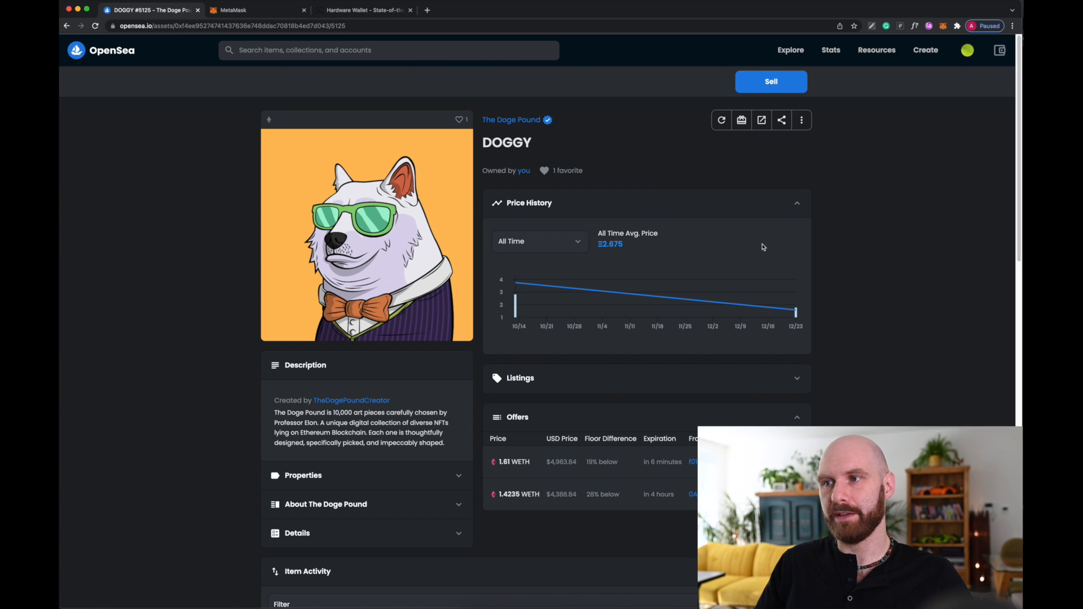
{"action": "mouse_move", "coordinate": [758, 255]}
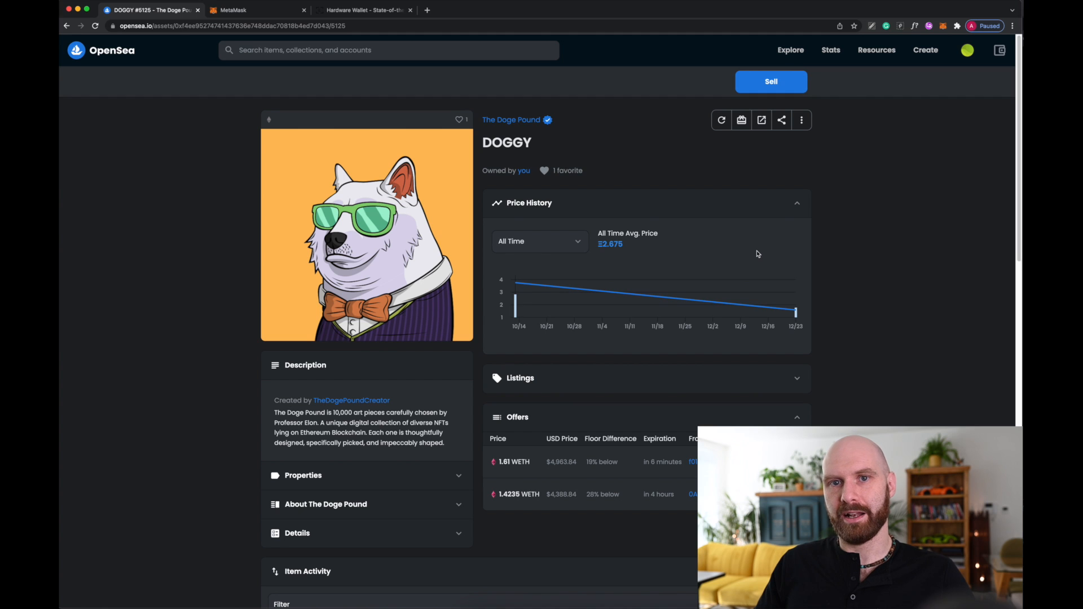
{"action": "mouse_move", "coordinate": [739, 135]}
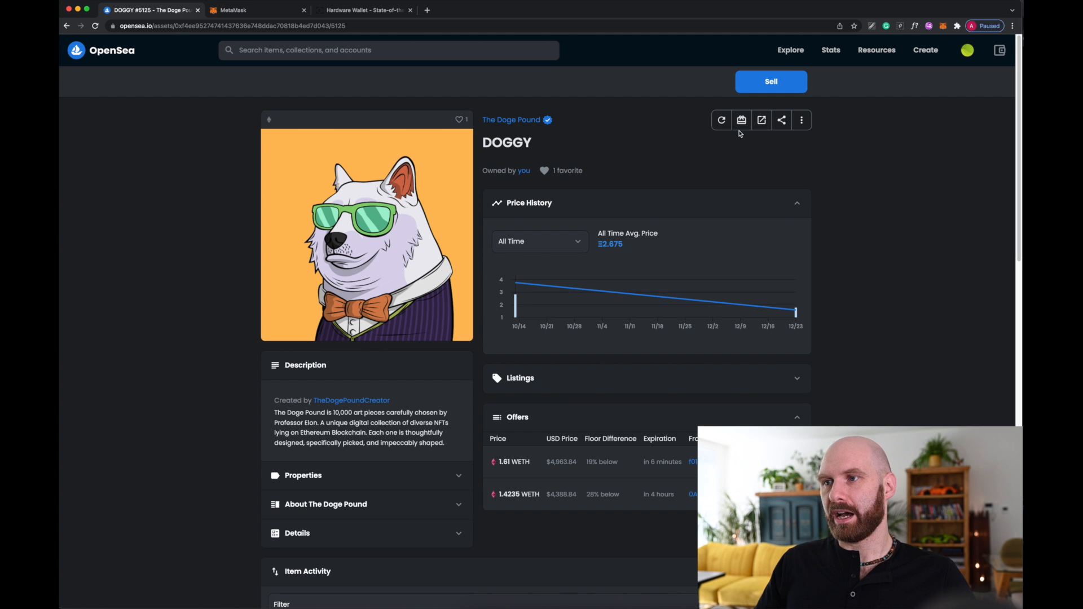
{"action": "mouse_move", "coordinate": [741, 120]}
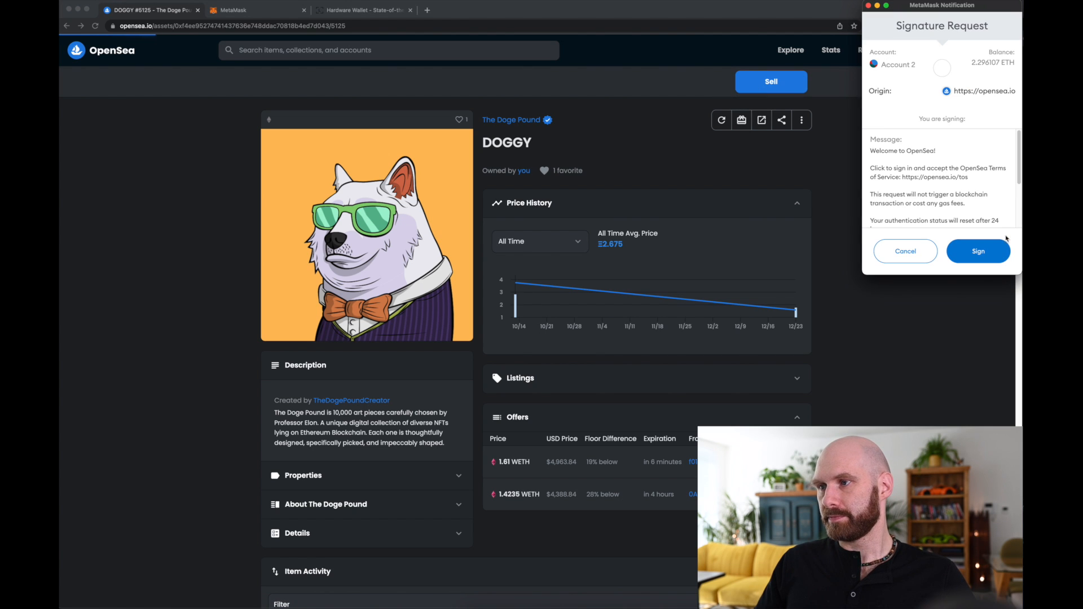
Approve the OpenSea sign-in and enter the Ledger 1 address as DOGGY's recipient
{"action": "left_click", "coordinate": [977, 250]}
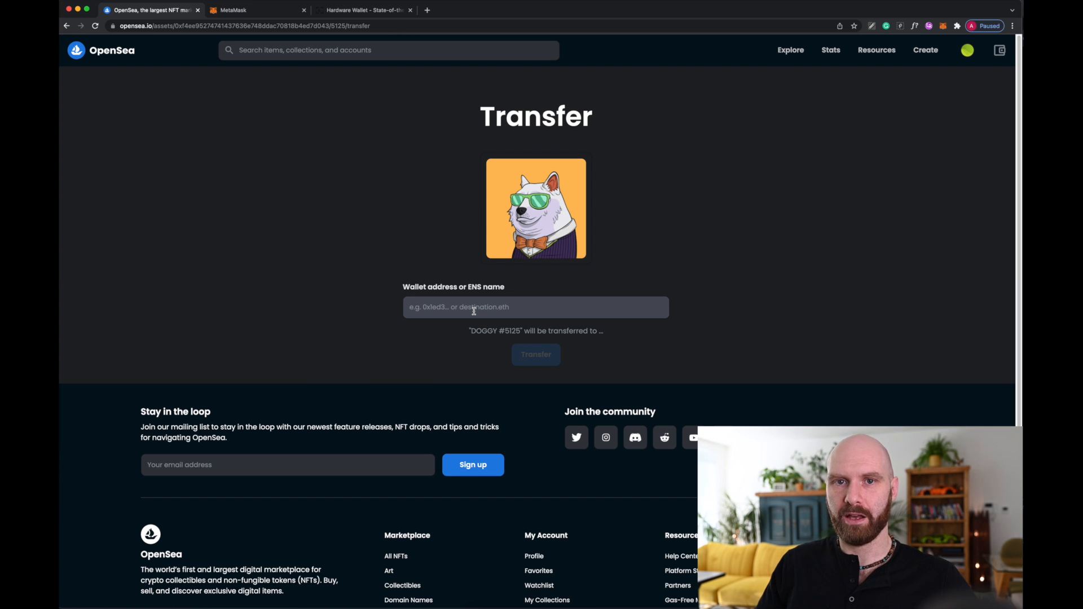
{"action": "left_click", "coordinate": [249, 9]}
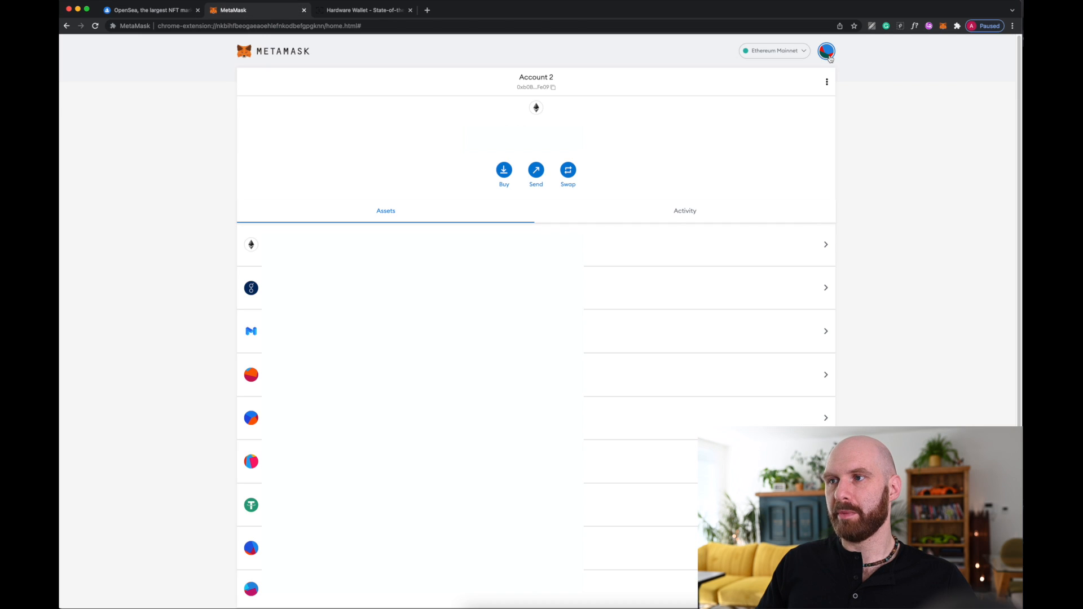
{"action": "left_click", "coordinate": [827, 51]}
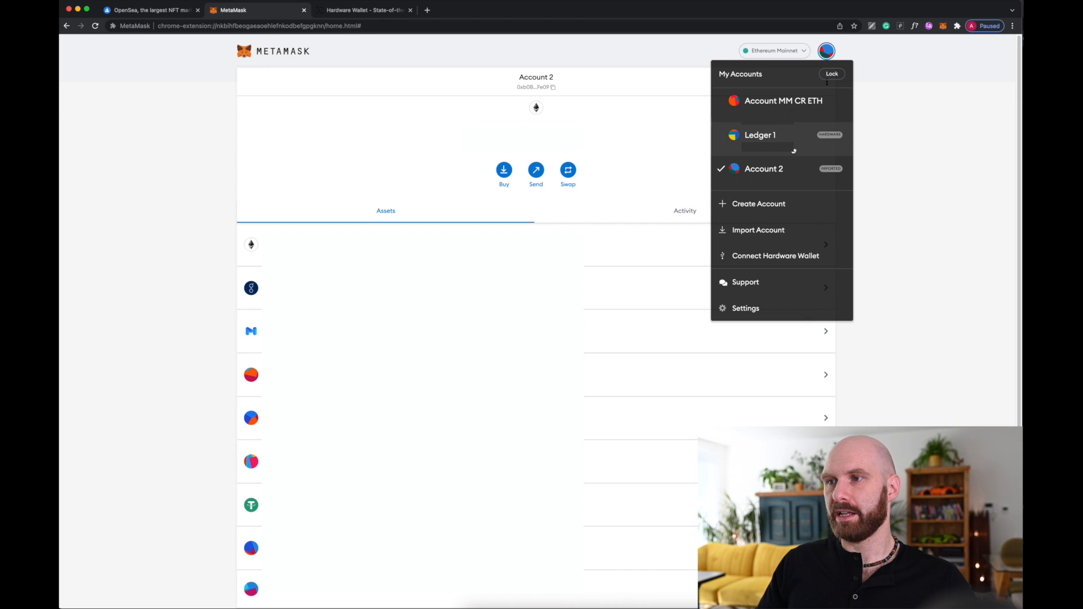
{"action": "left_click", "coordinate": [761, 135]}
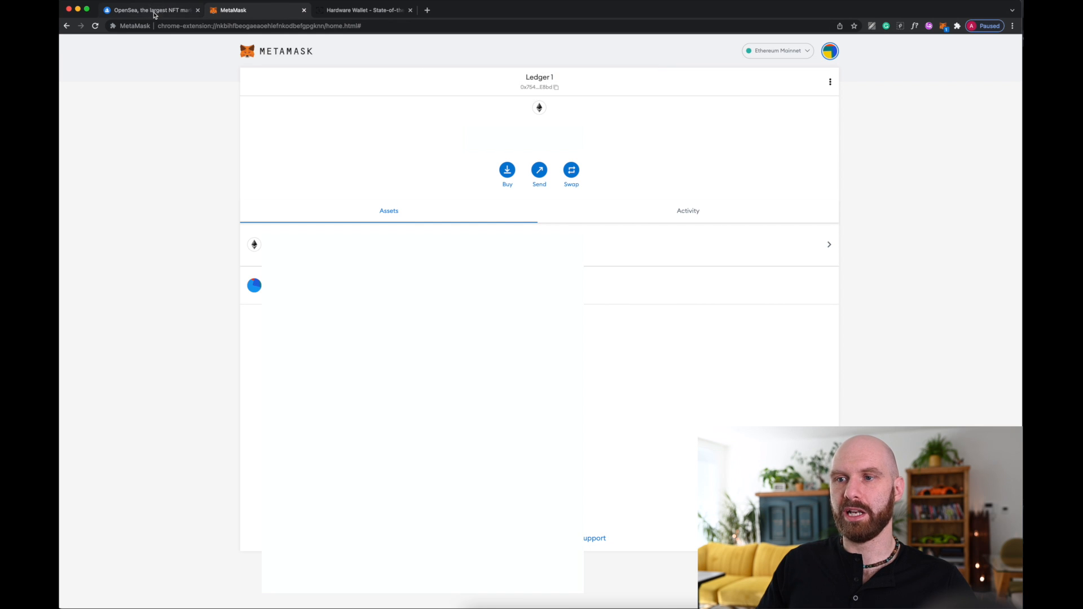
{"action": "left_click", "coordinate": [150, 10]}
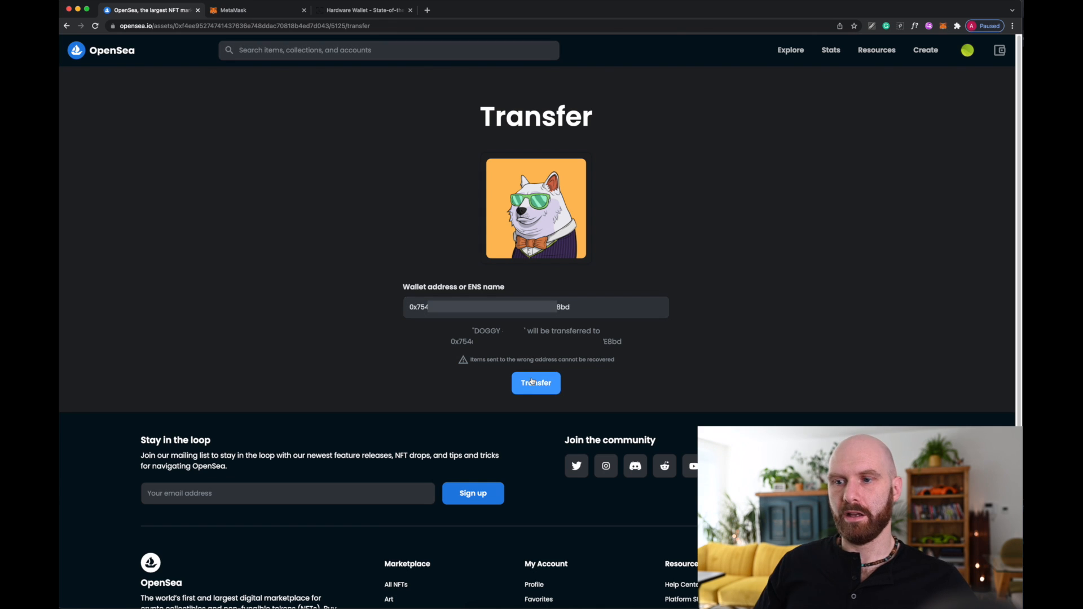
Transfer DOGGY #5125 to the Ledger address, confirm it, and view the item page
{"action": "left_click", "coordinate": [535, 383]}
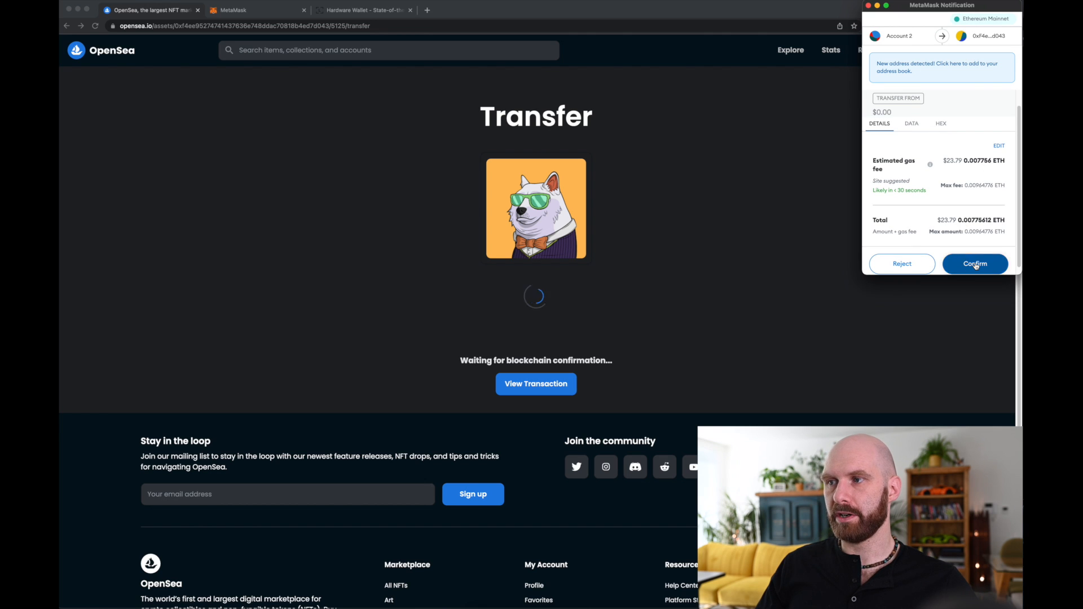
{"action": "left_click", "coordinate": [975, 264]}
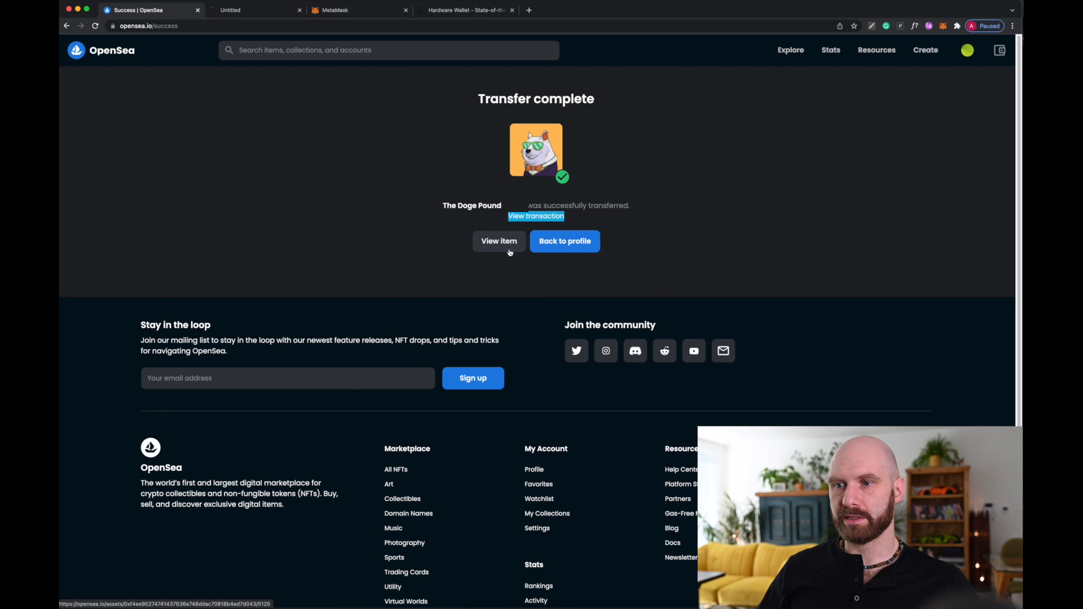
{"action": "left_click", "coordinate": [499, 241]}
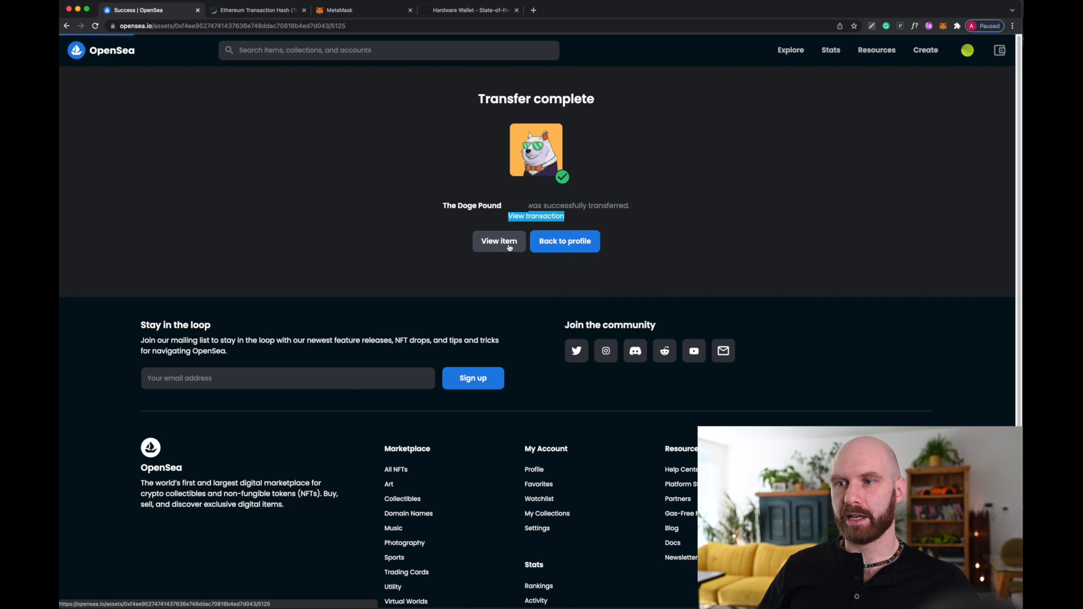
{"action": "left_click", "coordinate": [498, 241]}
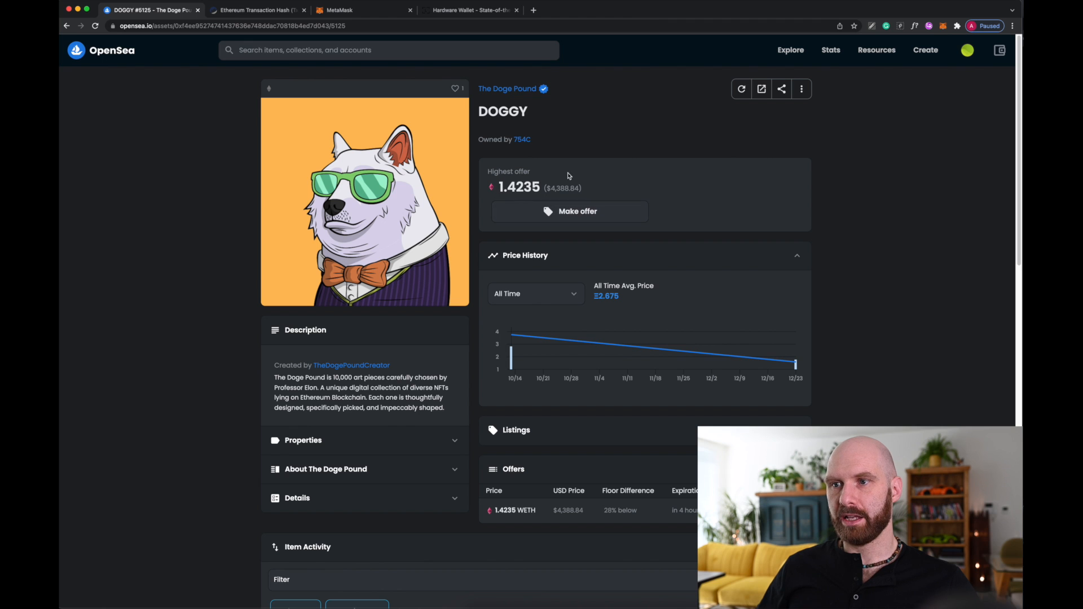
{"action": "mouse_move", "coordinate": [523, 139]}
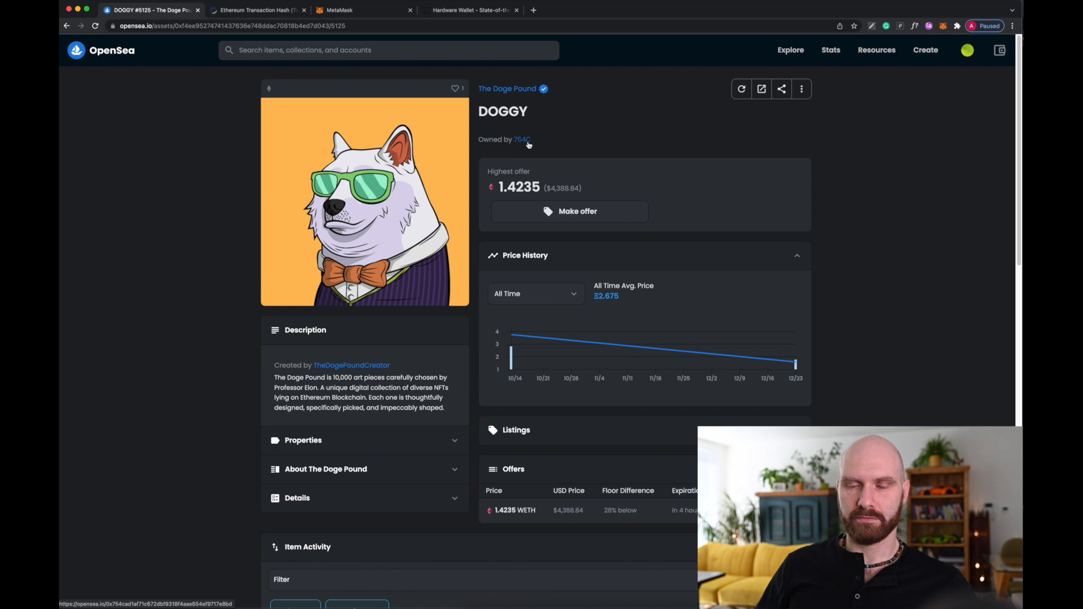
{"action": "mouse_move", "coordinate": [856, 182]}
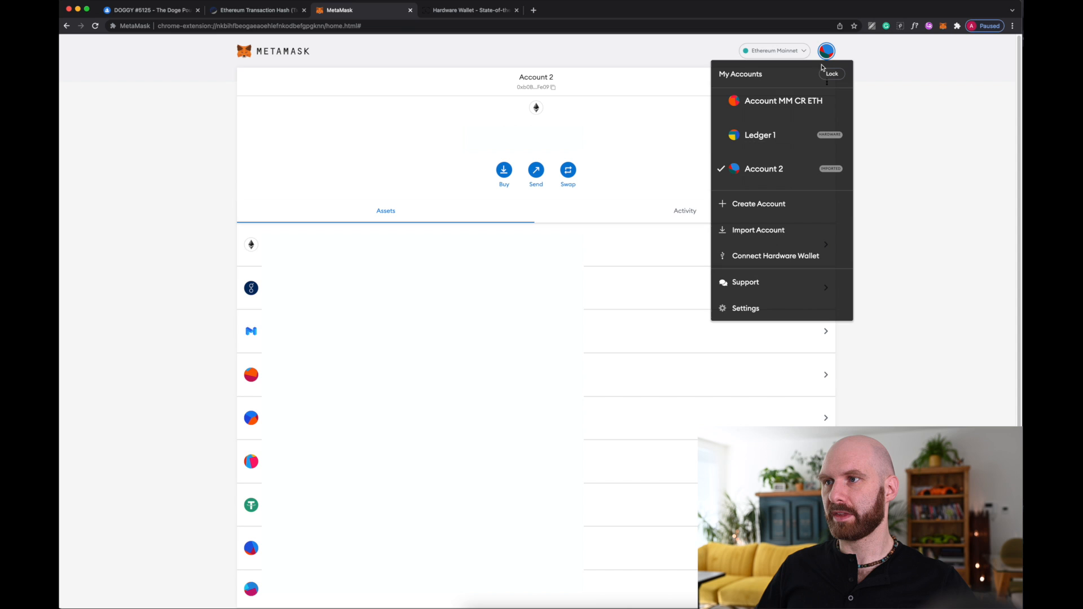
Make Ledger 1 the active account and open the empty Custom Token import form
{"action": "left_click", "coordinate": [760, 135]}
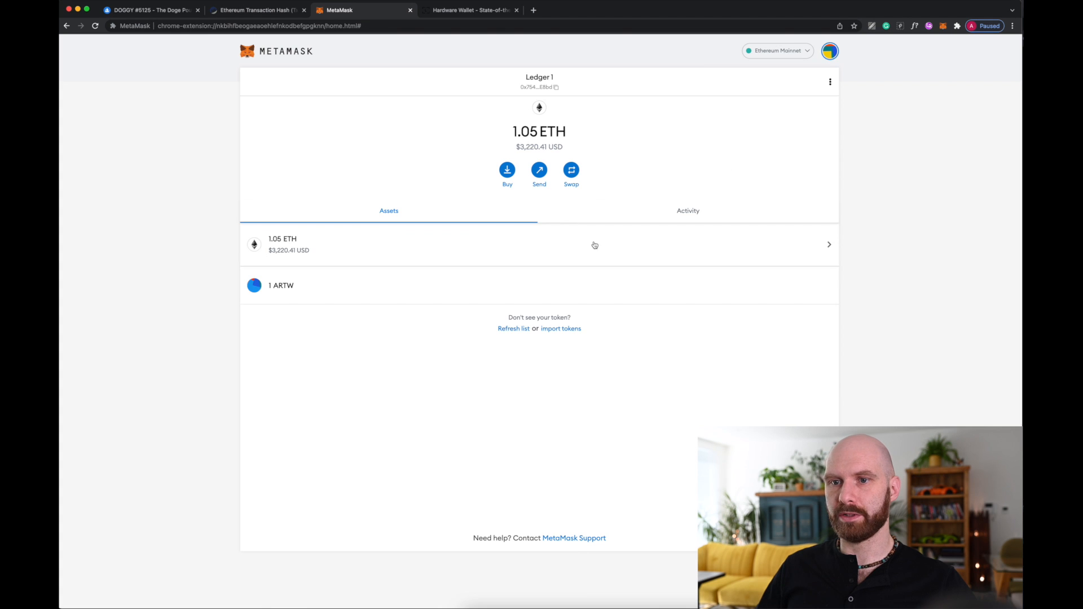
{"action": "mouse_move", "coordinate": [419, 330]}
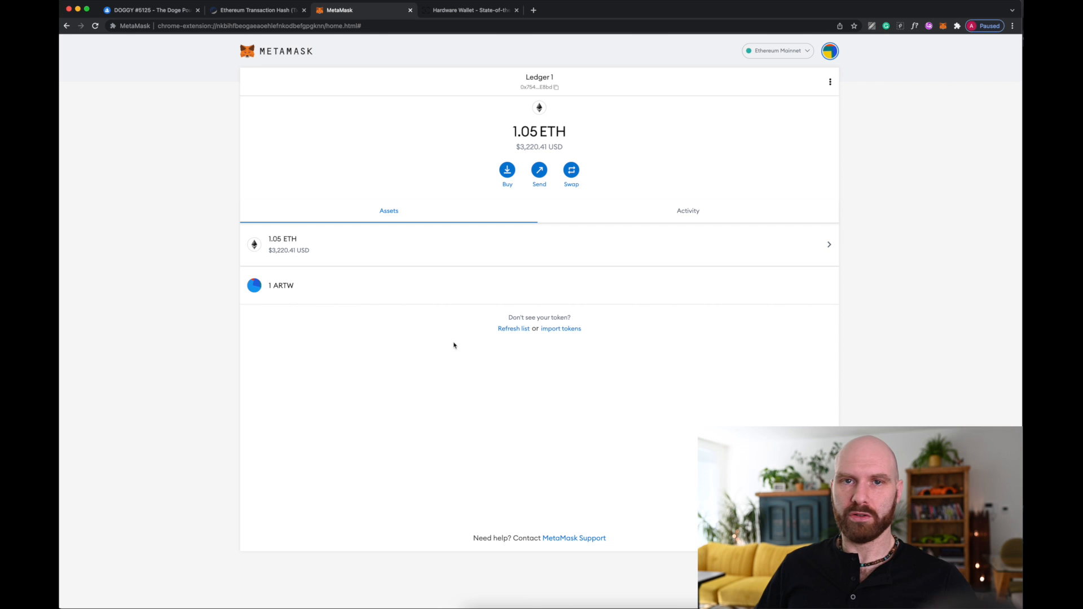
{"action": "mouse_move", "coordinate": [536, 377]}
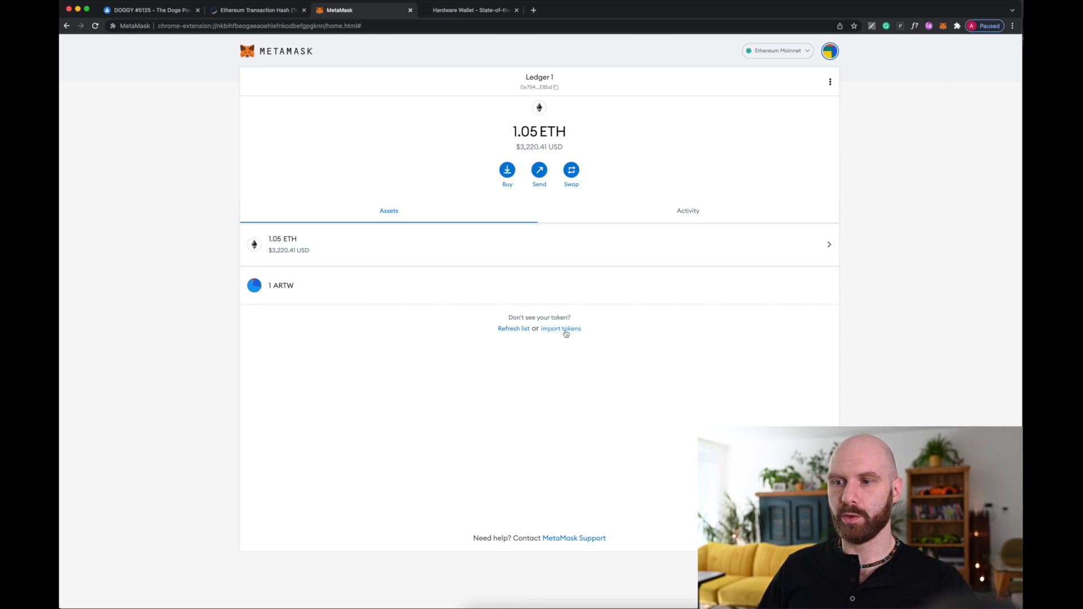
{"action": "left_click", "coordinate": [561, 329]}
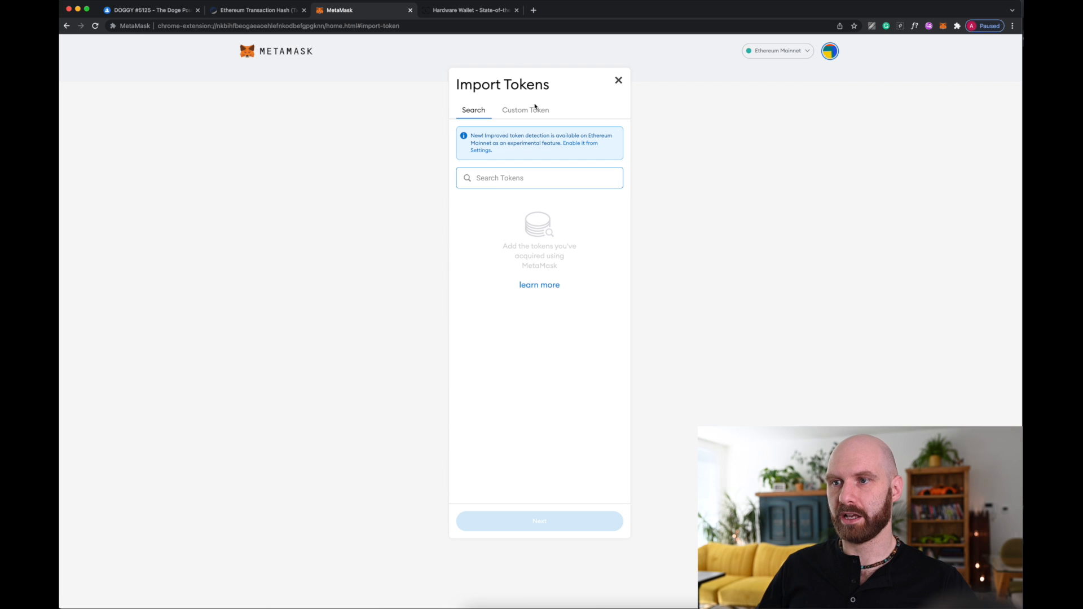
{"action": "left_click", "coordinate": [525, 110]}
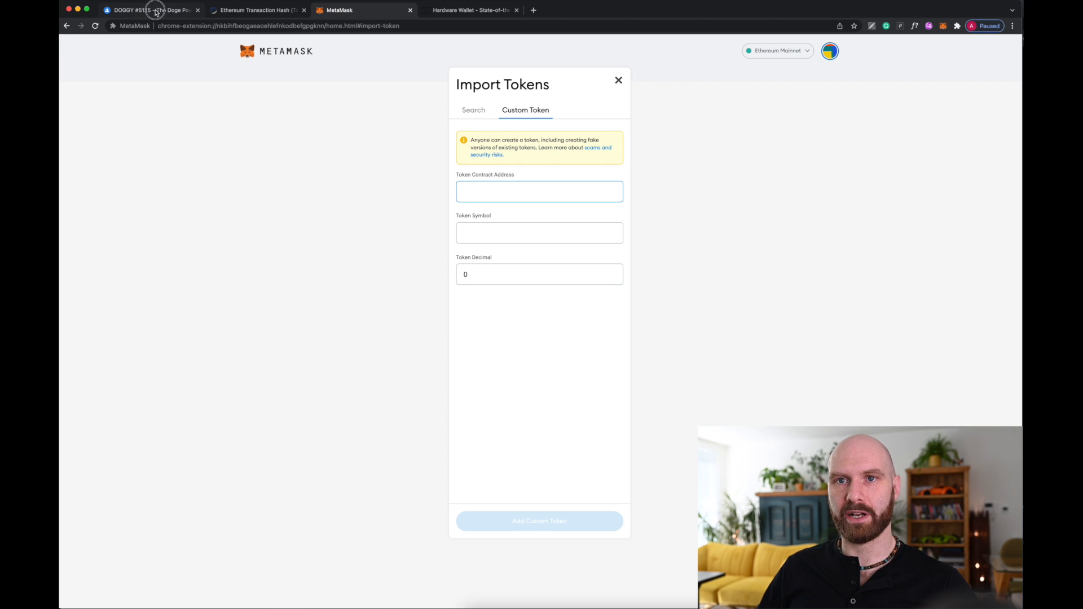
Open The Doge Pound DOGGY contract page on Etherscan from the item's Details
{"action": "left_click", "coordinate": [151, 10]}
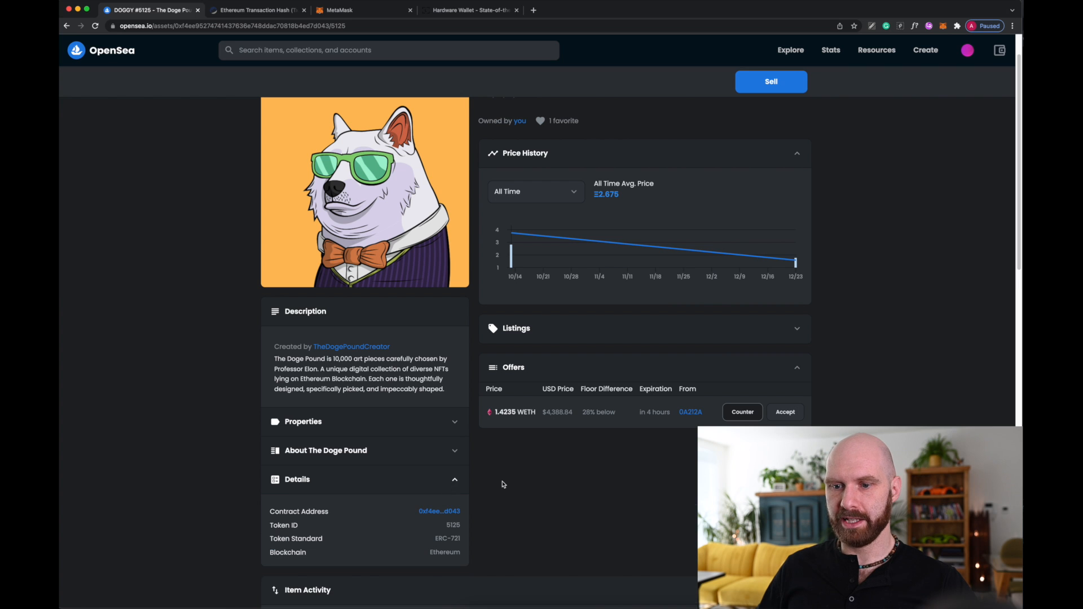
{"action": "mouse_move", "coordinate": [434, 514]}
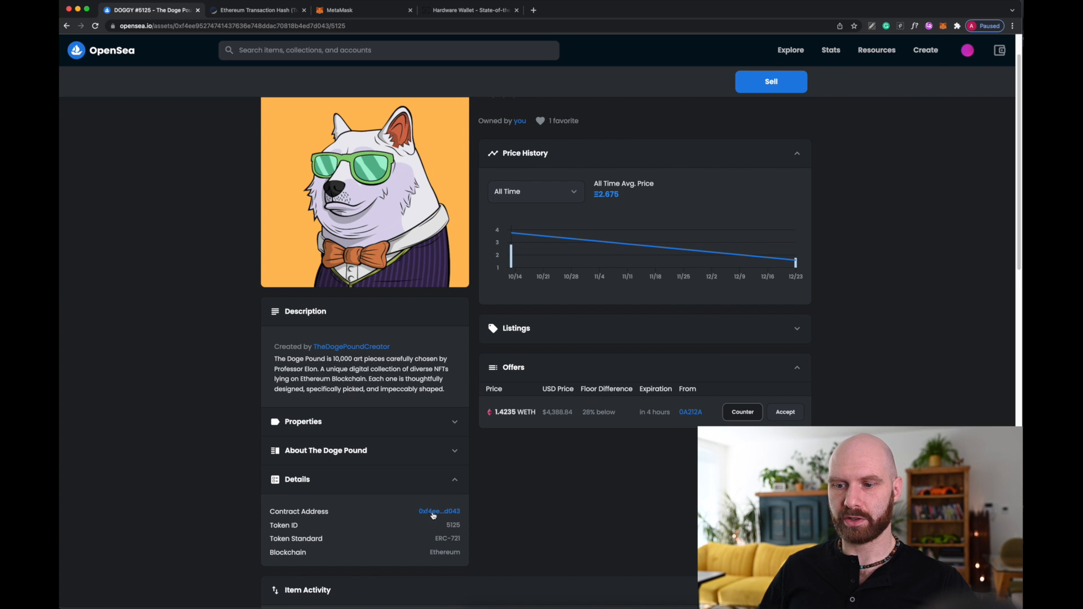
{"action": "left_click", "coordinate": [439, 512]}
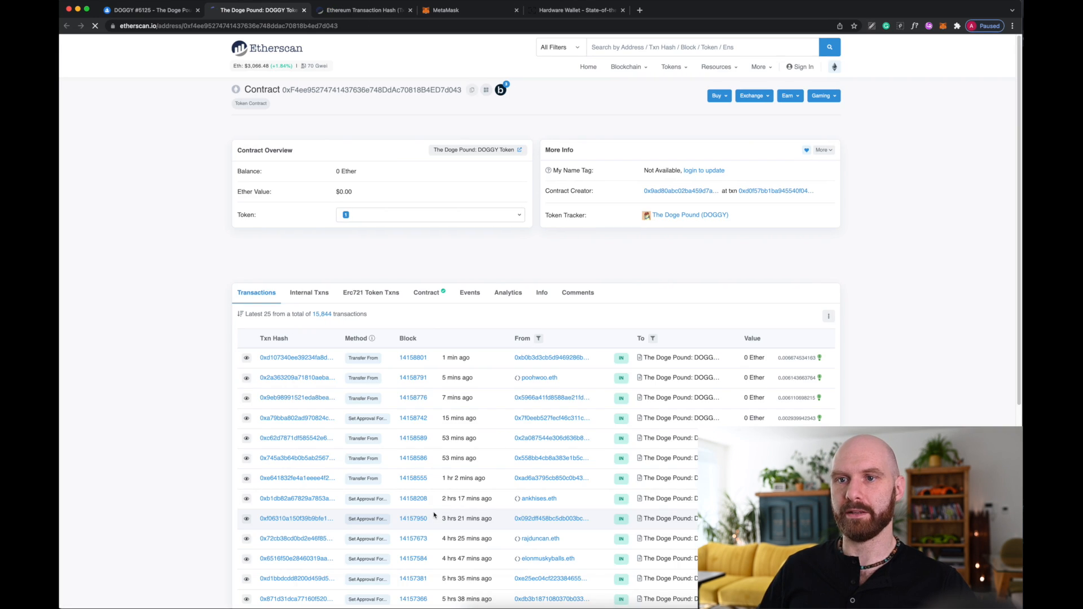
{"action": "left_click", "coordinate": [472, 91]}
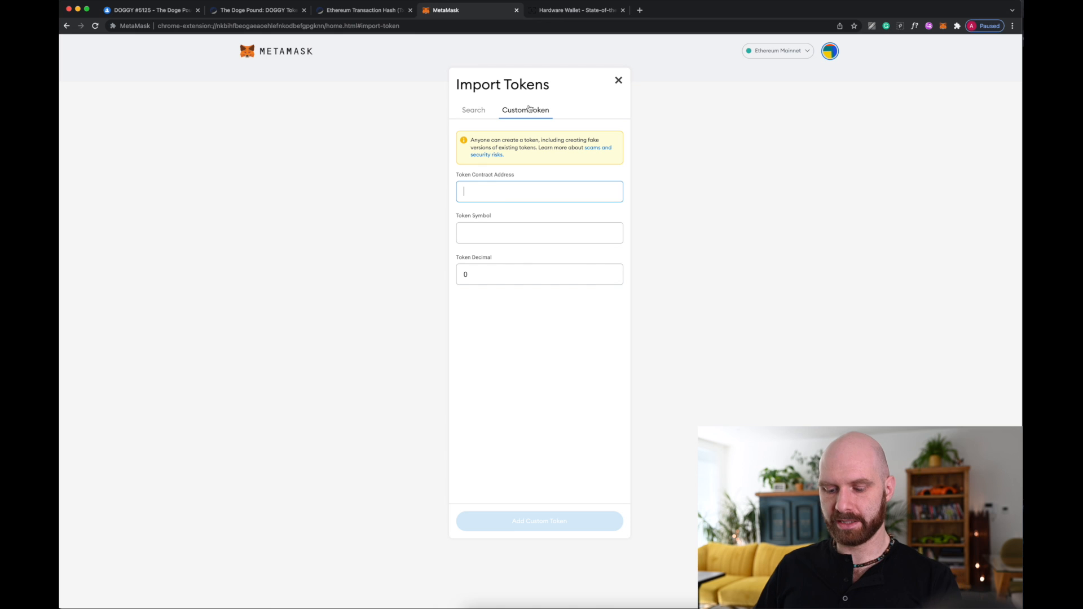
{"action": "type", "text": "e95274741437636e748DdAc70818B4ED7d043"}
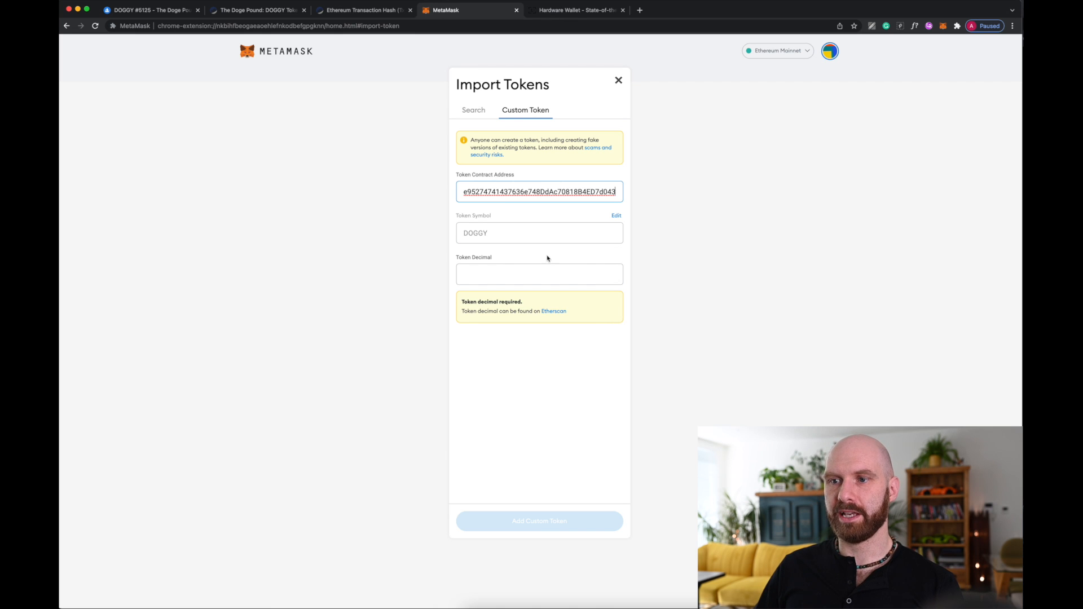
{"action": "mouse_move", "coordinate": [496, 241]}
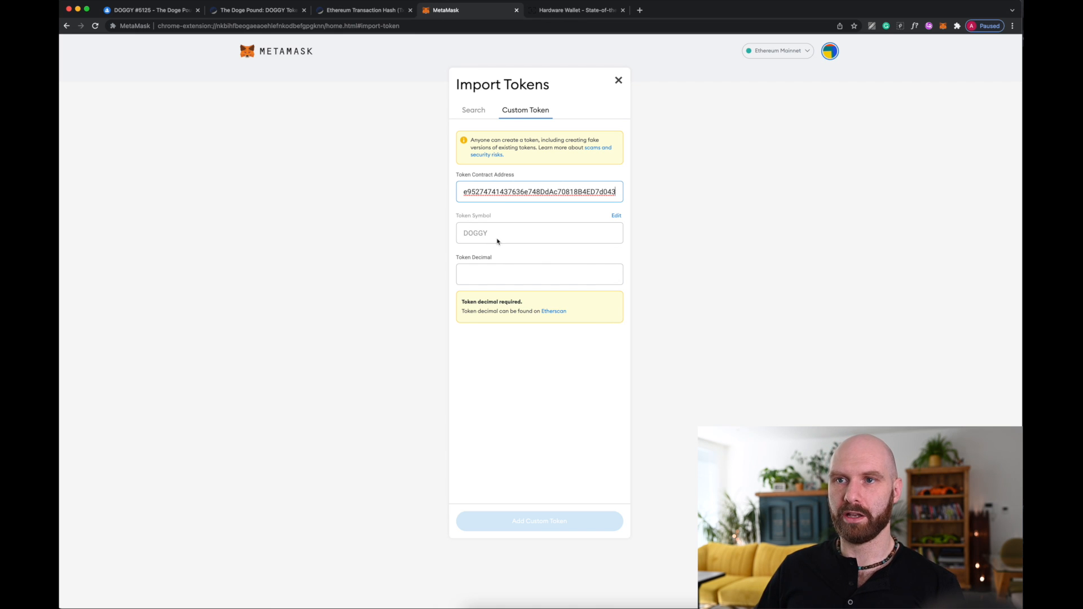
{"action": "mouse_move", "coordinate": [407, 141]}
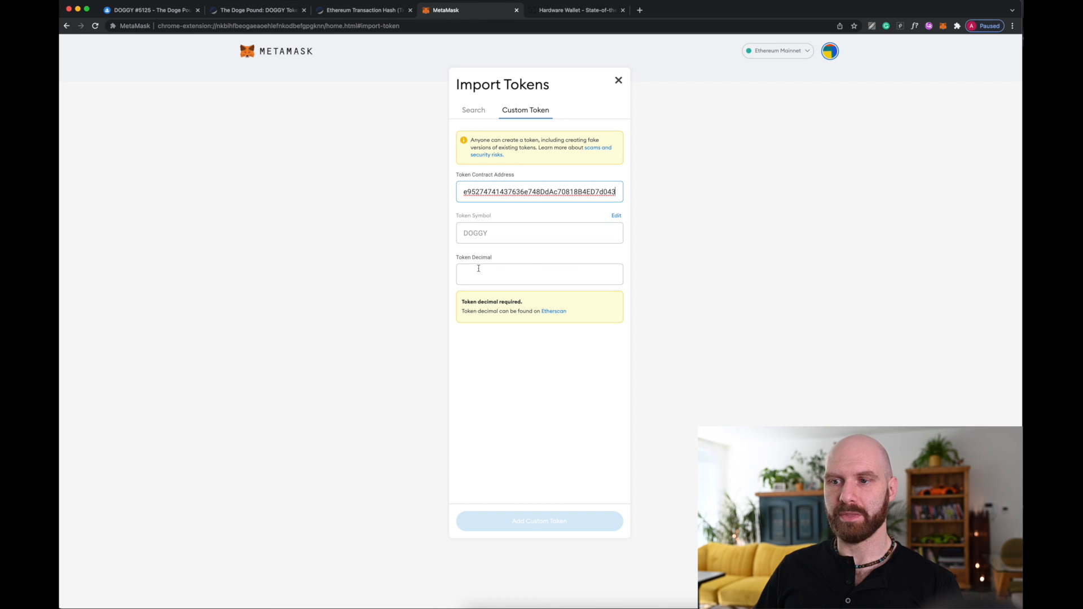
{"action": "left_click", "coordinate": [539, 274]}
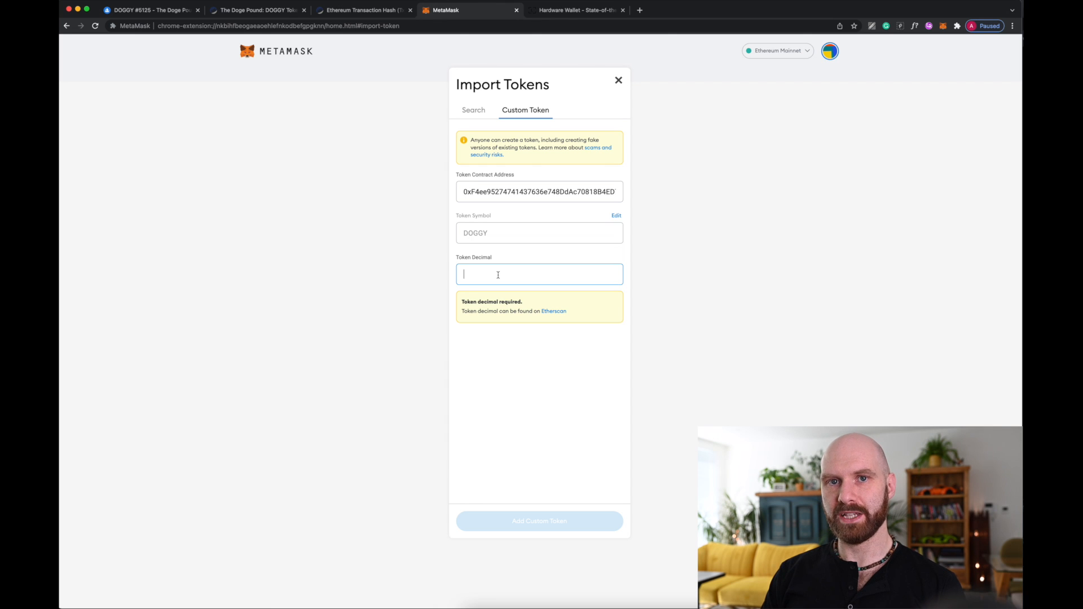
{"action": "type", "text": "0"}
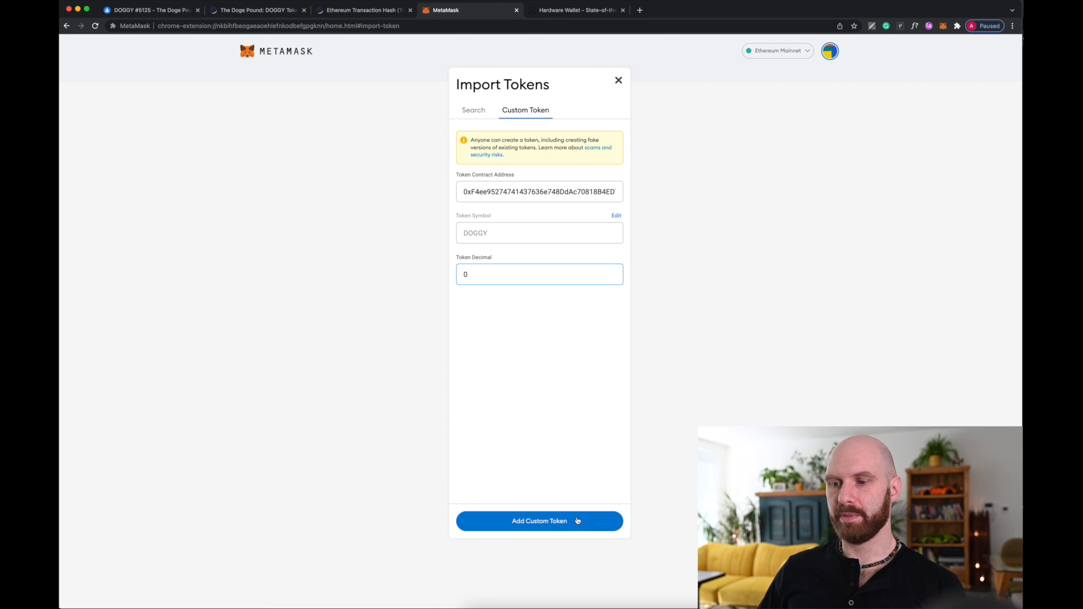
{"action": "left_click", "coordinate": [540, 520]}
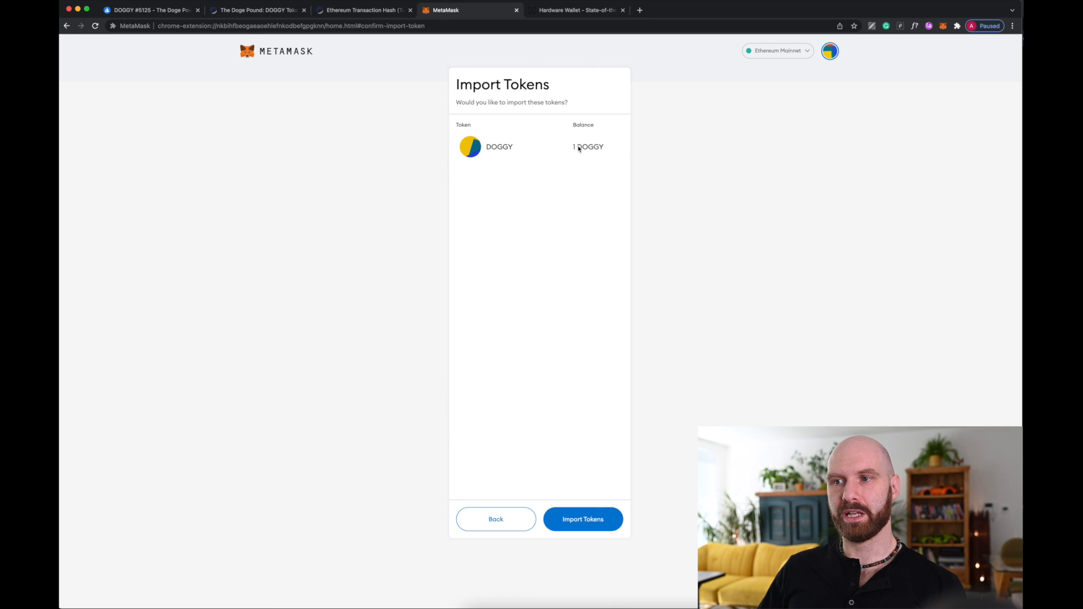
{"action": "mouse_move", "coordinate": [609, 542]}
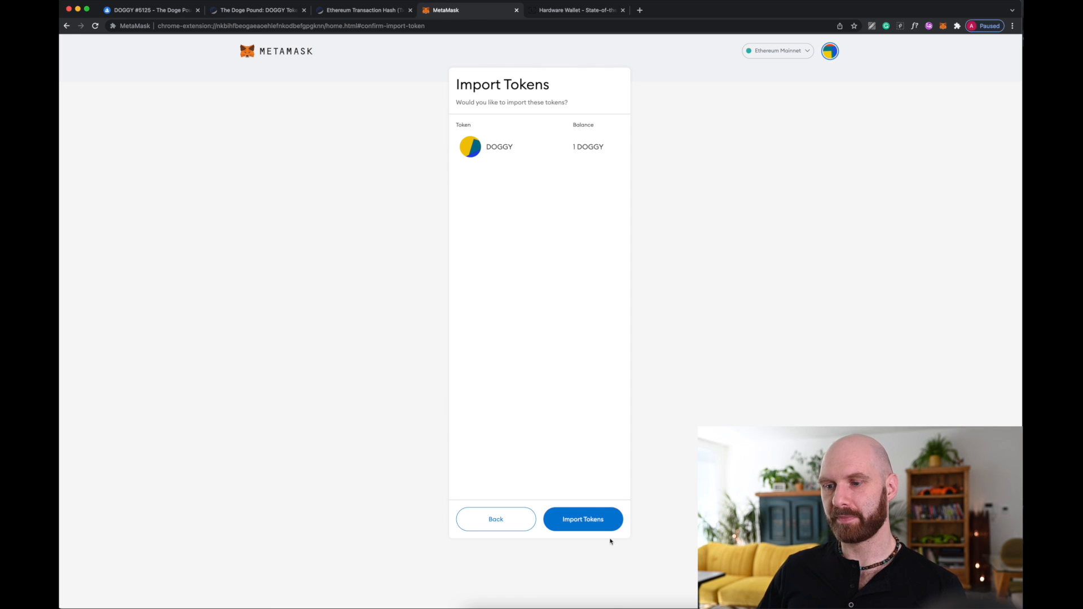
Confirm importing the 1 DOGGY token into the Ledger 1 account
{"action": "left_click", "coordinate": [582, 519]}
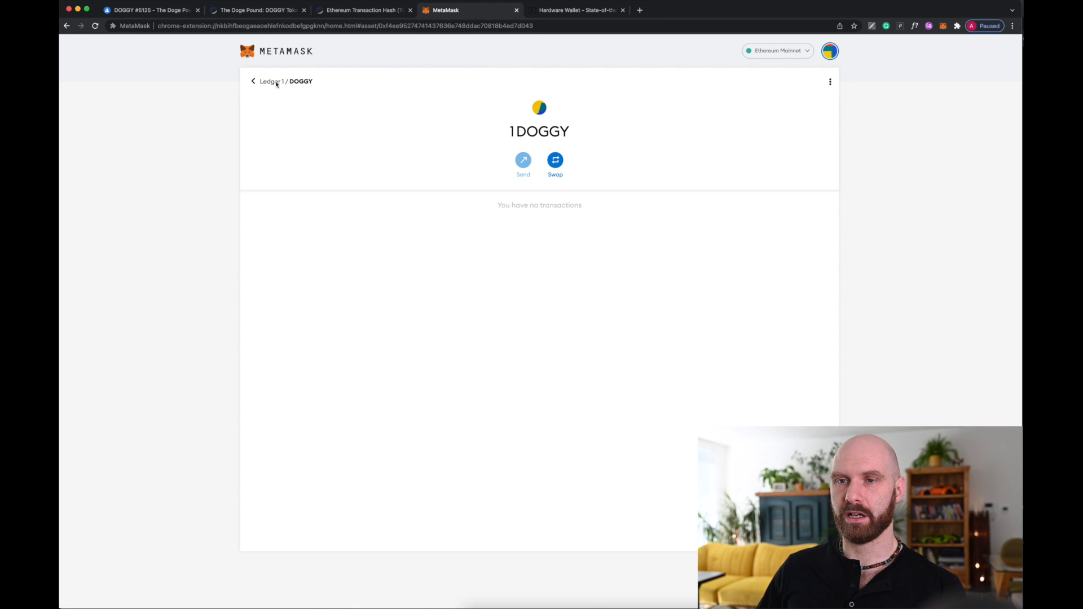
Return from the DOGGY asset page to Ledger 1's asset overview
{"action": "left_click", "coordinate": [253, 81]}
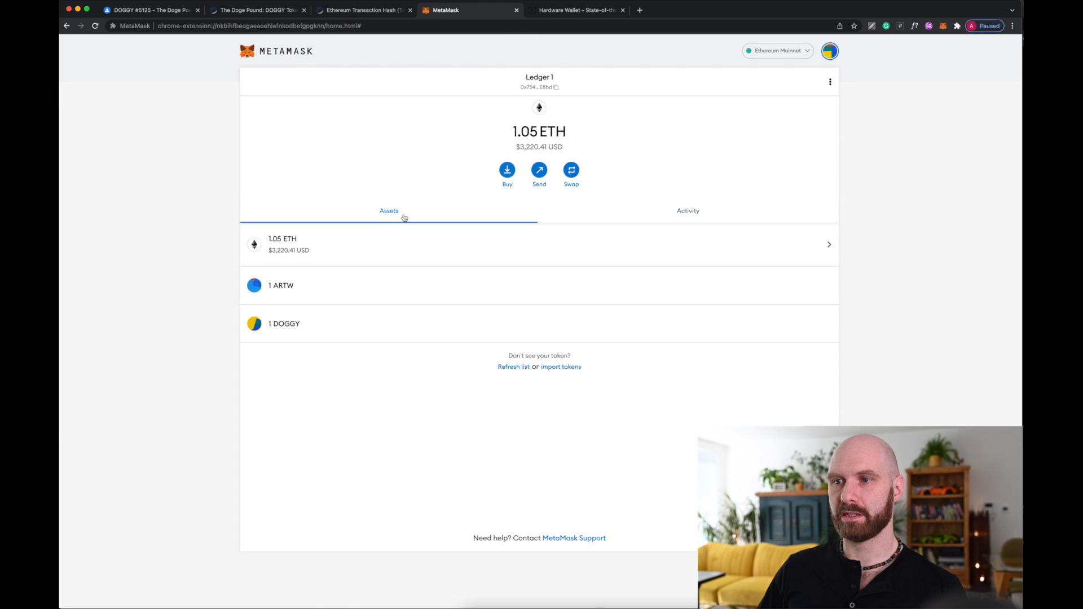
{"action": "mouse_move", "coordinate": [590, 113]}
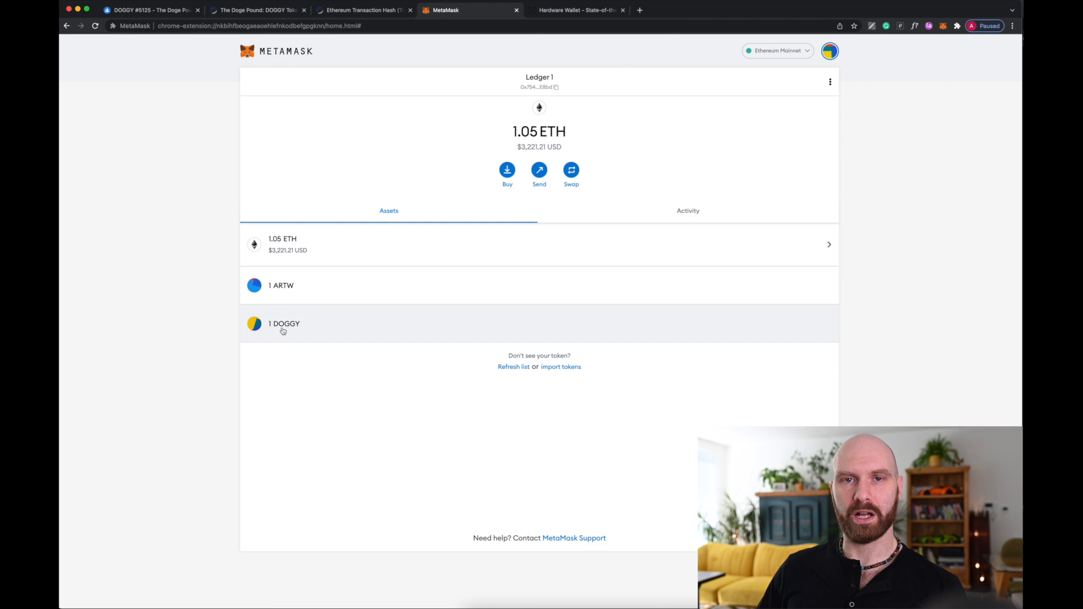
{"action": "mouse_move", "coordinate": [283, 332]}
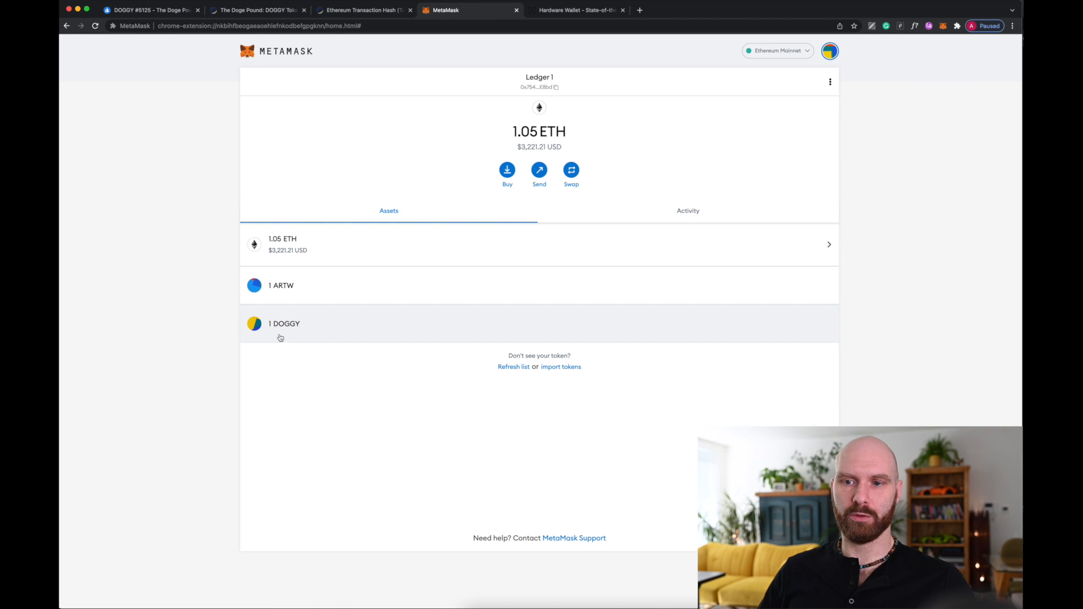
{"action": "mouse_move", "coordinate": [290, 335]}
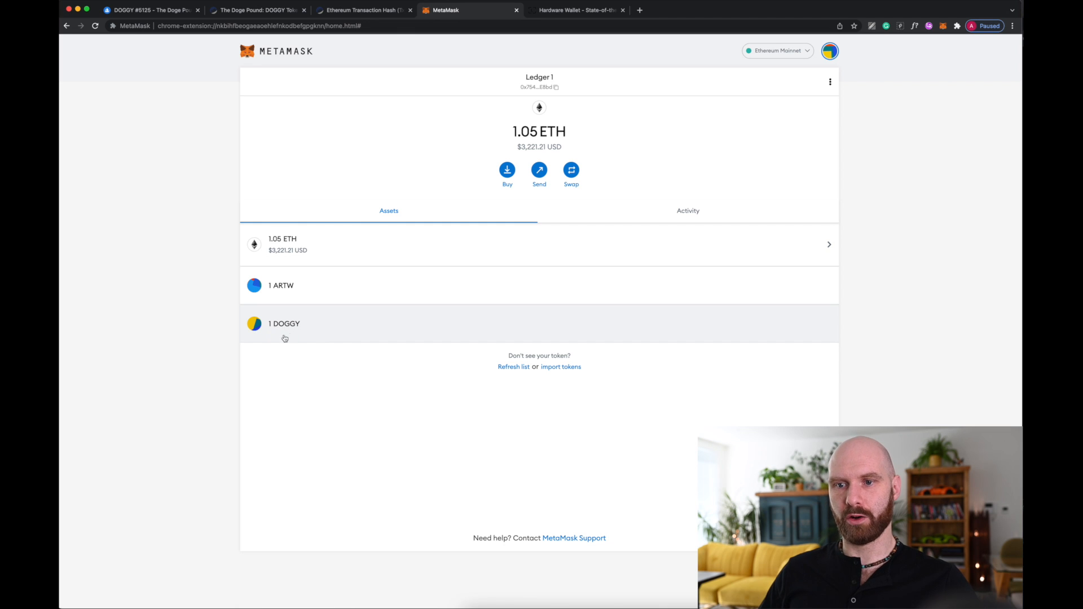
{"action": "mouse_move", "coordinate": [296, 328]}
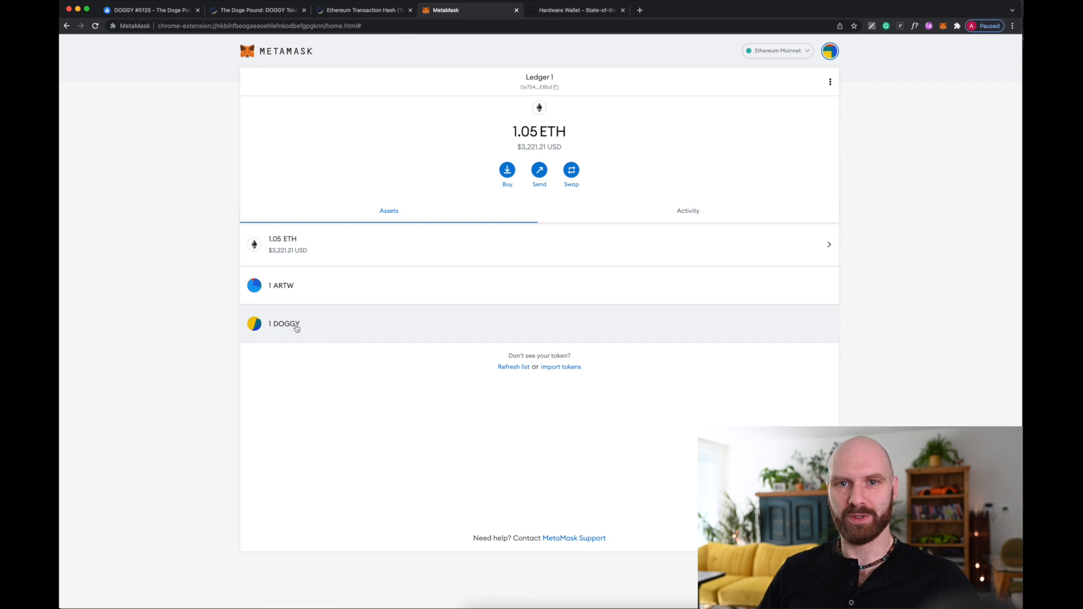
{"action": "mouse_move", "coordinate": [282, 323]}
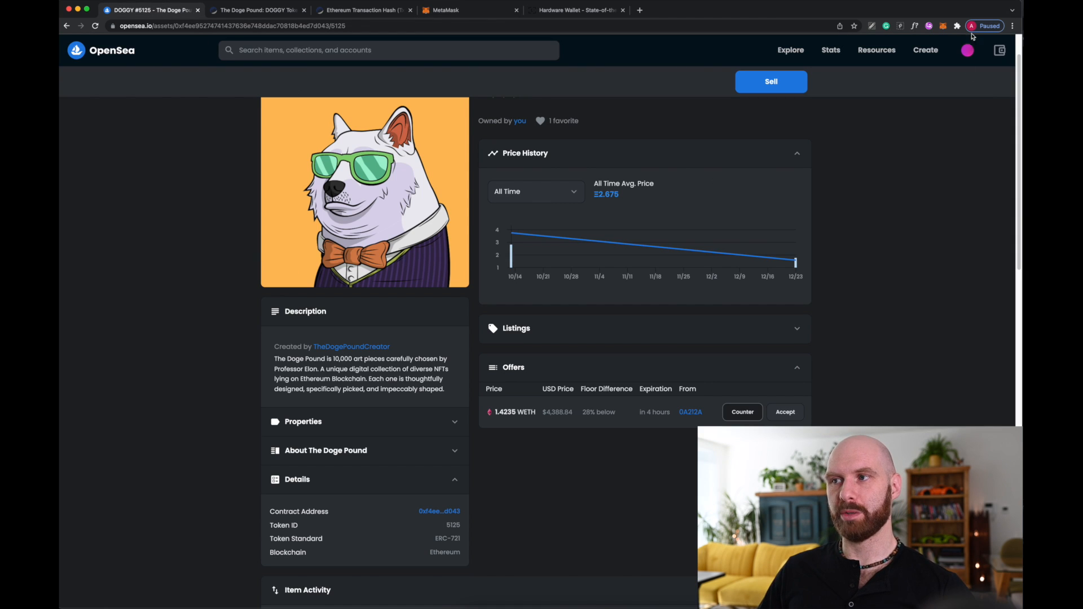
{"action": "left_click", "coordinate": [967, 50]}
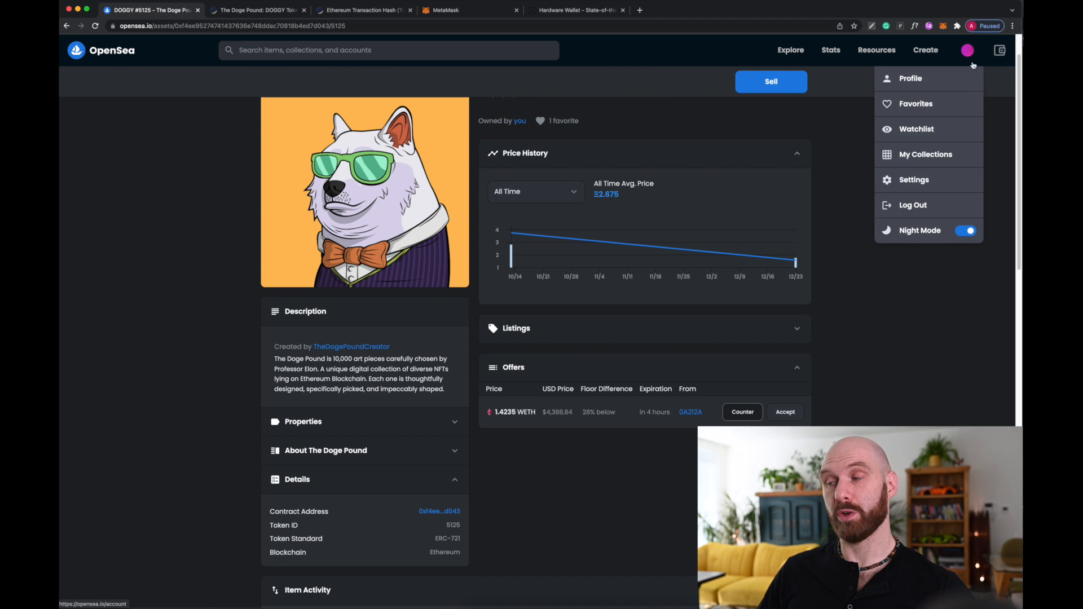
{"action": "mouse_move", "coordinate": [741, 230]}
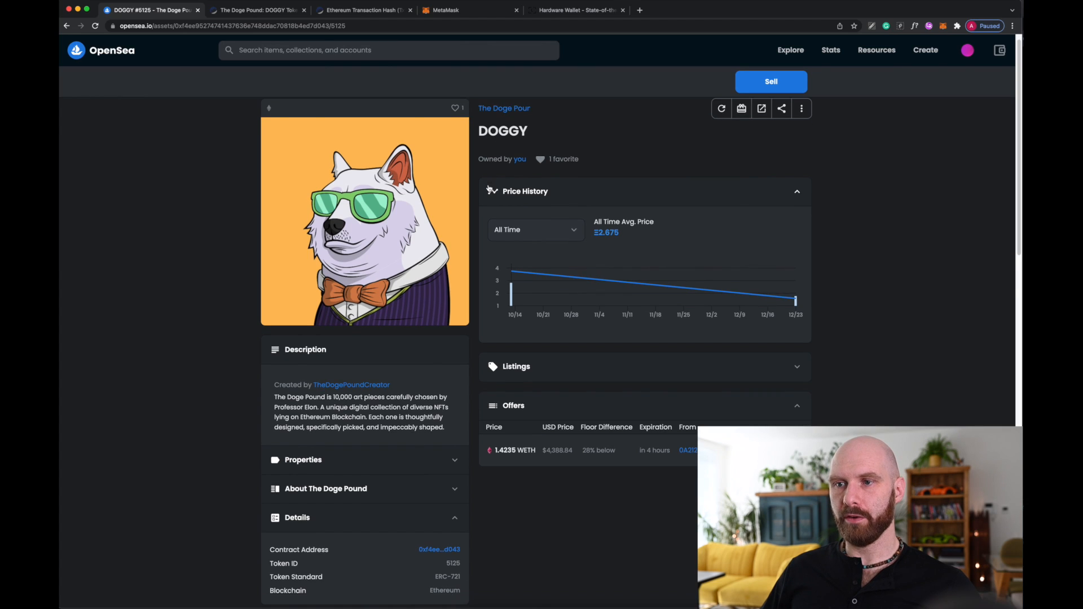
{"action": "scroll", "scroll_direction": "down", "scroll_amount": 3}
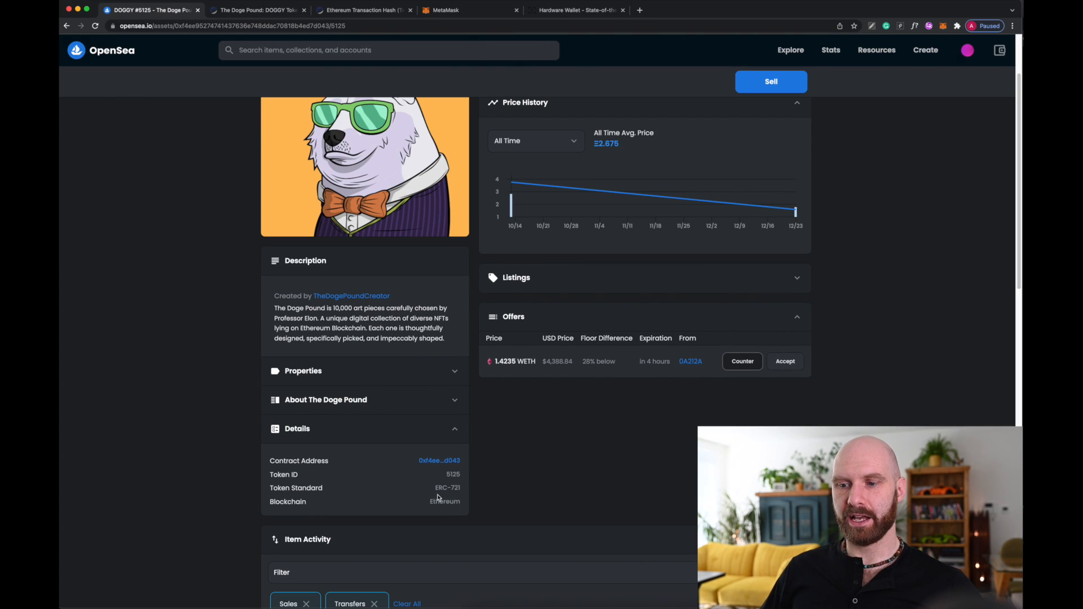
{"action": "scroll", "scroll_direction": "down", "scroll_amount": 3}
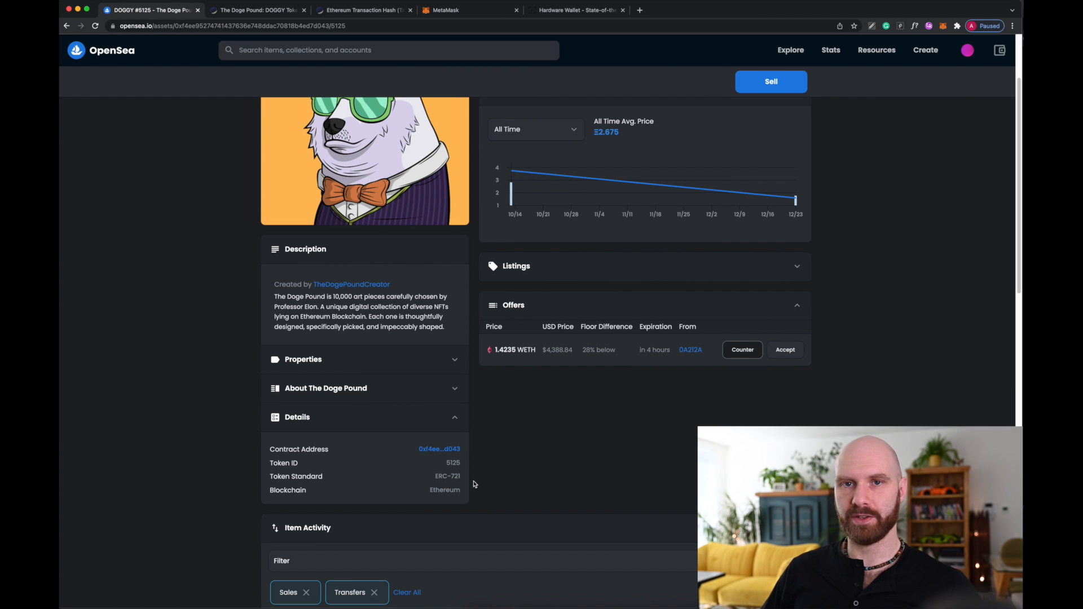
{"action": "mouse_move", "coordinate": [480, 483]}
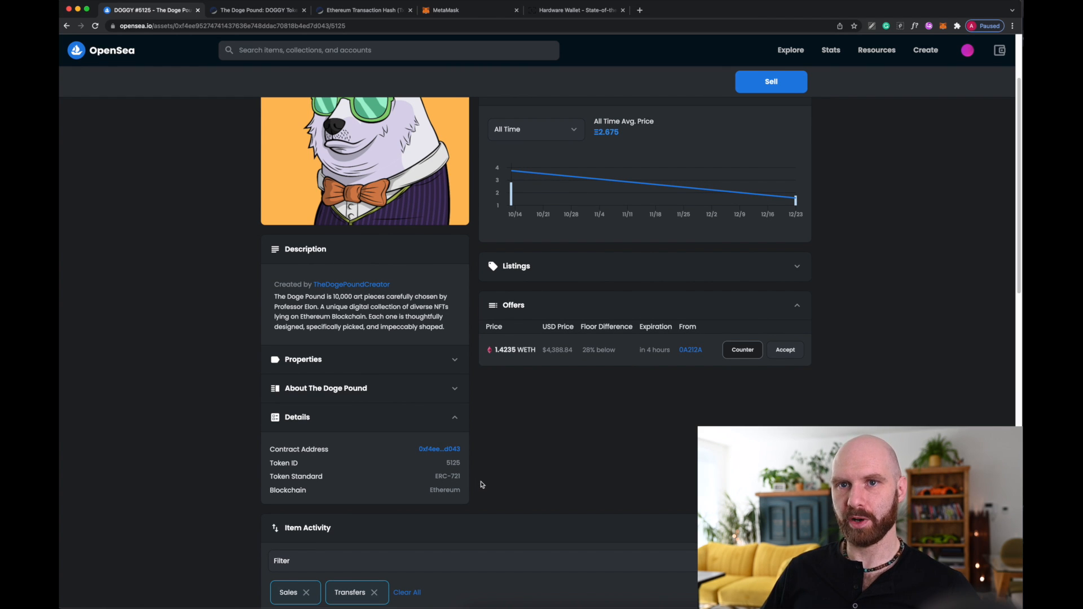
{"action": "scroll", "scroll_direction": "down", "scroll_amount": 3}
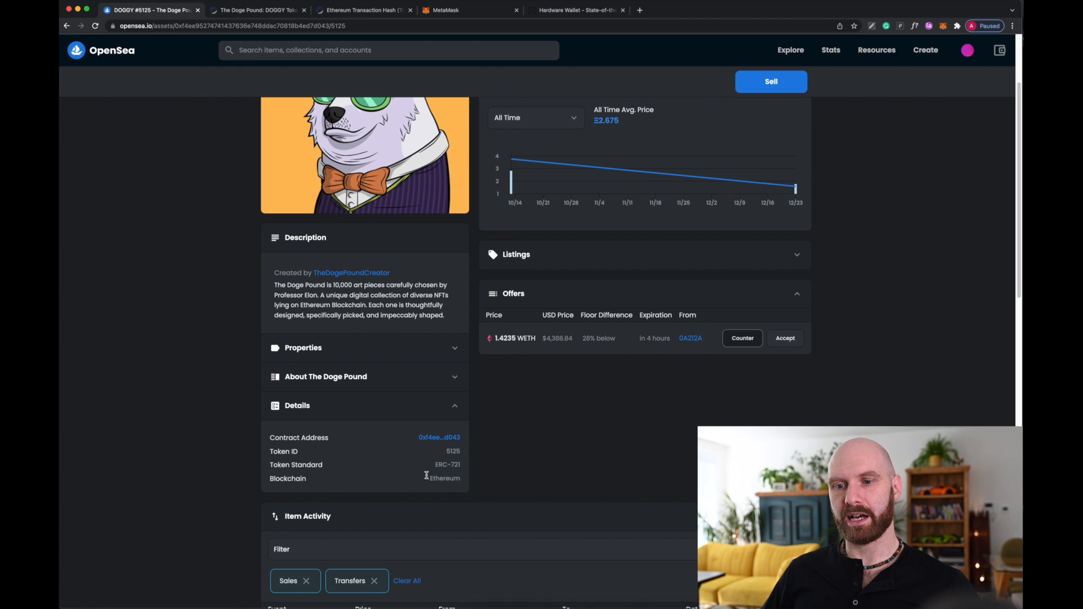
{"action": "mouse_move", "coordinate": [455, 476]}
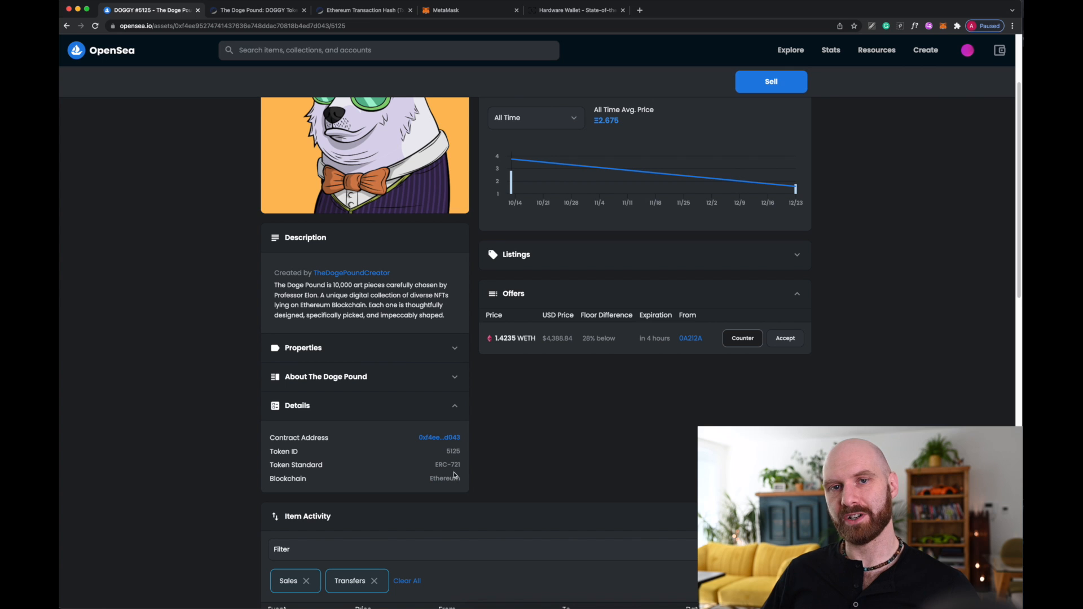
{"action": "mouse_move", "coordinate": [461, 472]}
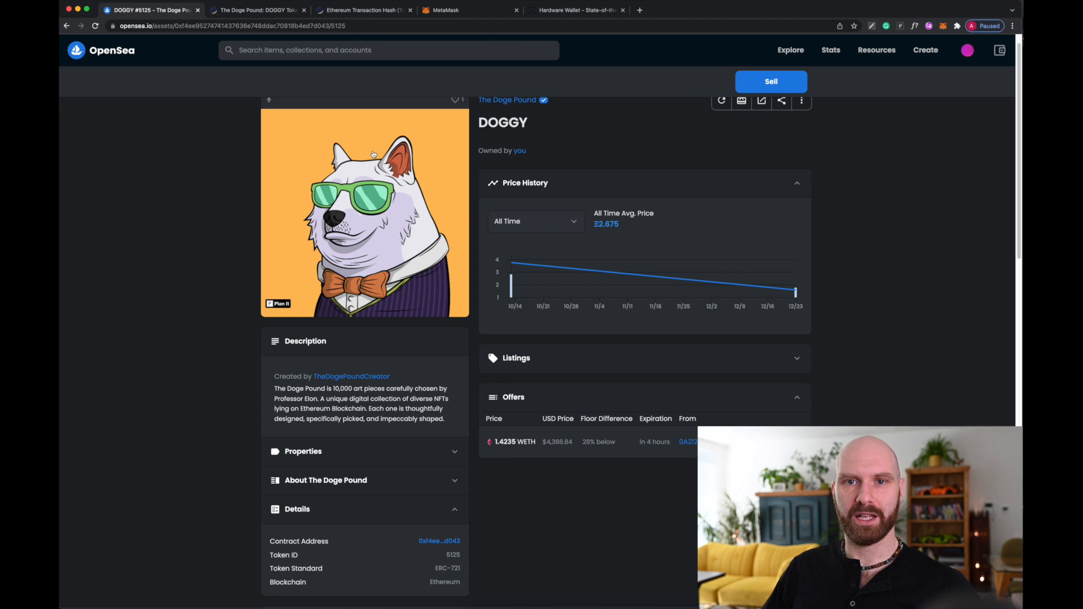
Switch back to MetaMask showing Ledger 1's 1.05 ETH, 1 ARTW and 1 DOGGY
{"action": "left_click", "coordinate": [452, 10]}
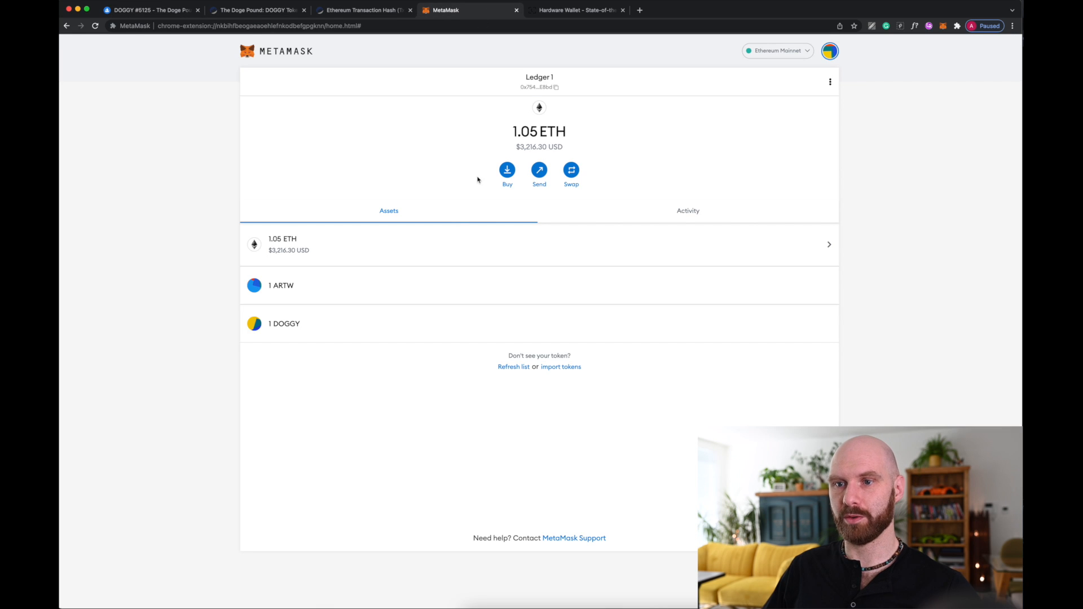
{"action": "mouse_move", "coordinate": [284, 327]}
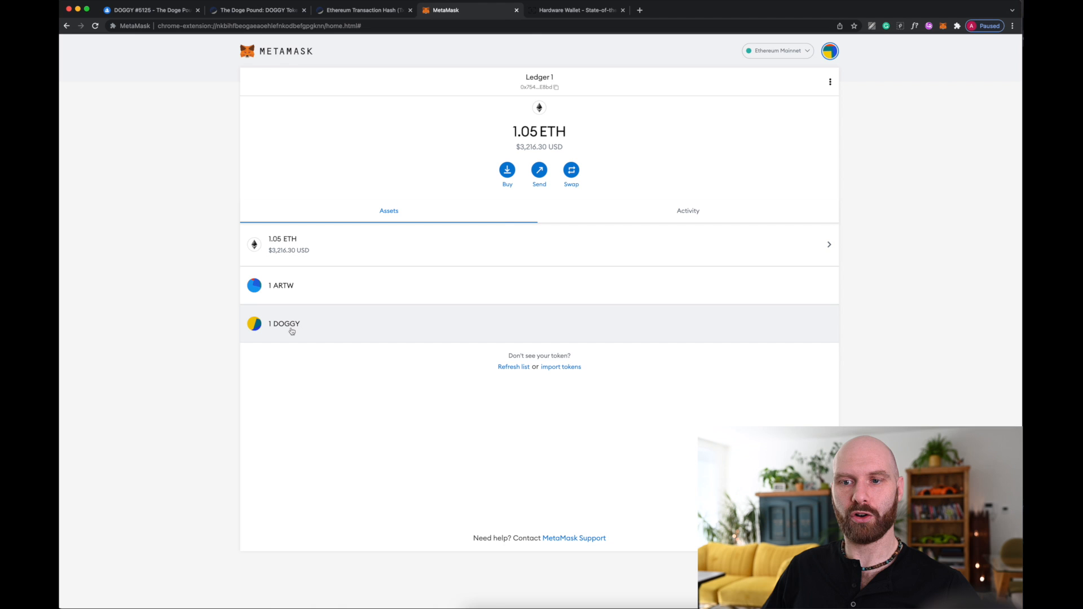
{"action": "mouse_move", "coordinate": [298, 333]}
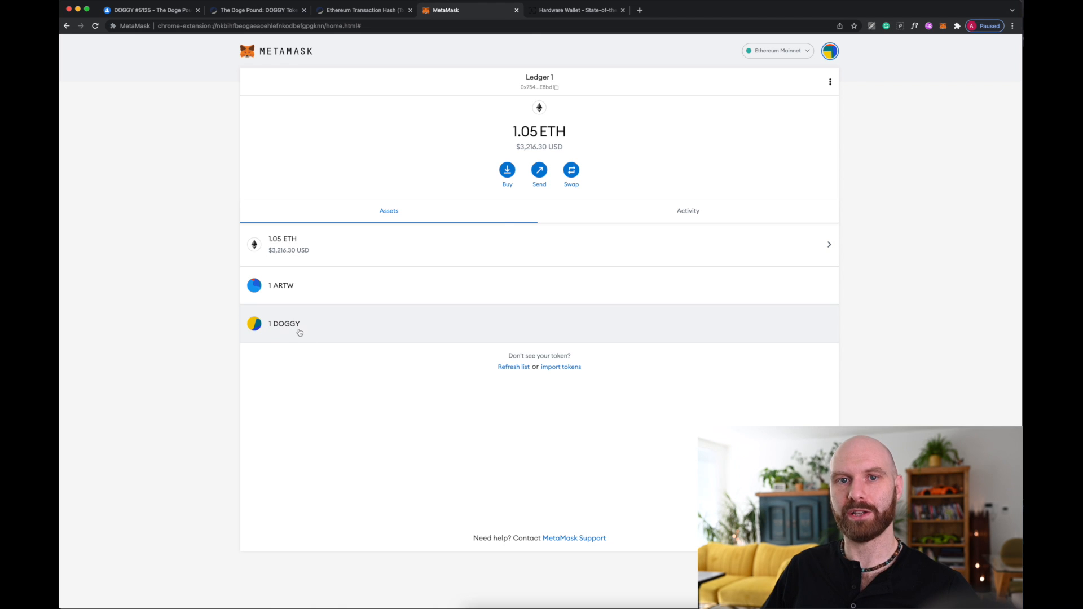